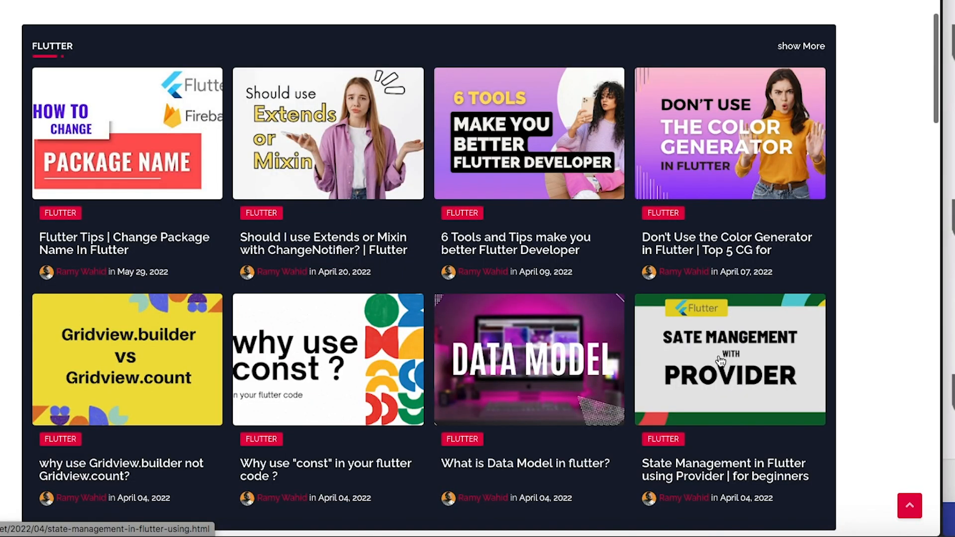
{"action": "mouse_move", "coordinate": [415, 154]}
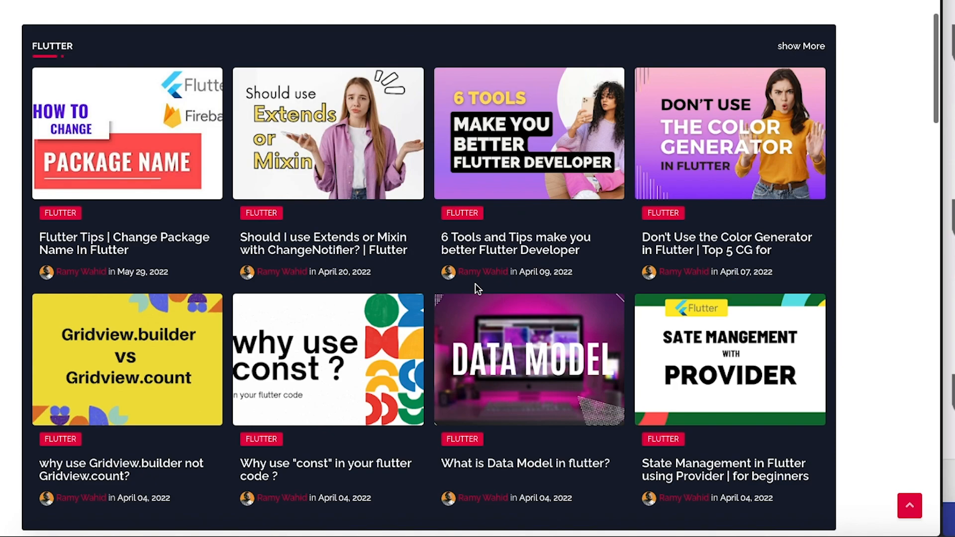
{"action": "mouse_move", "coordinate": [508, 287]}
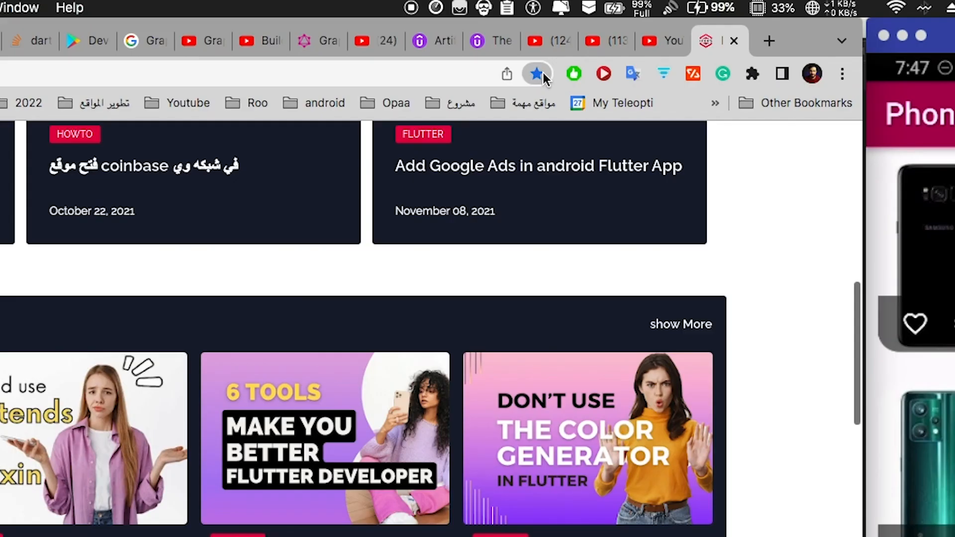
Bookmark the IFEPS blog page as 'IFEPS | Technology Tips' in the 2022 folder
{"action": "left_click", "coordinate": [535, 74]}
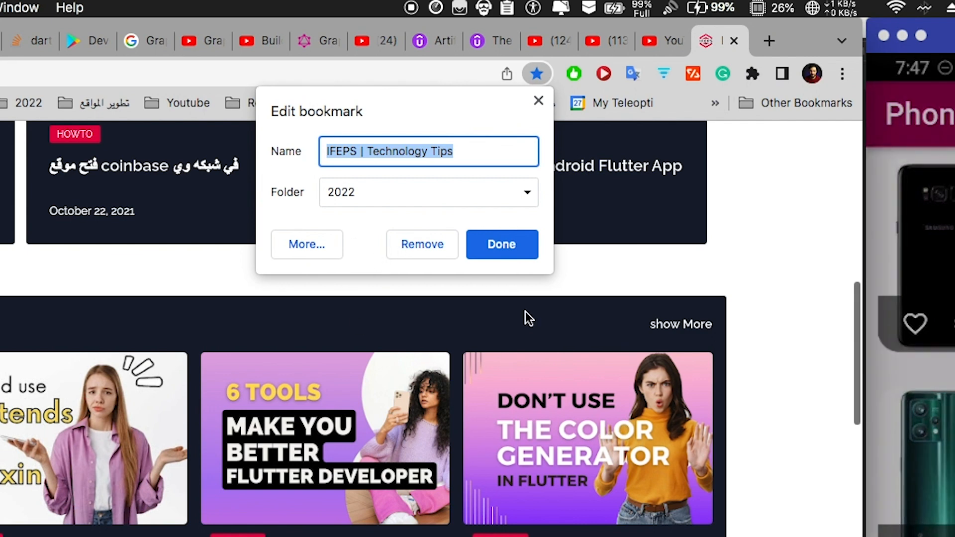
{"action": "left_click", "coordinate": [500, 244]}
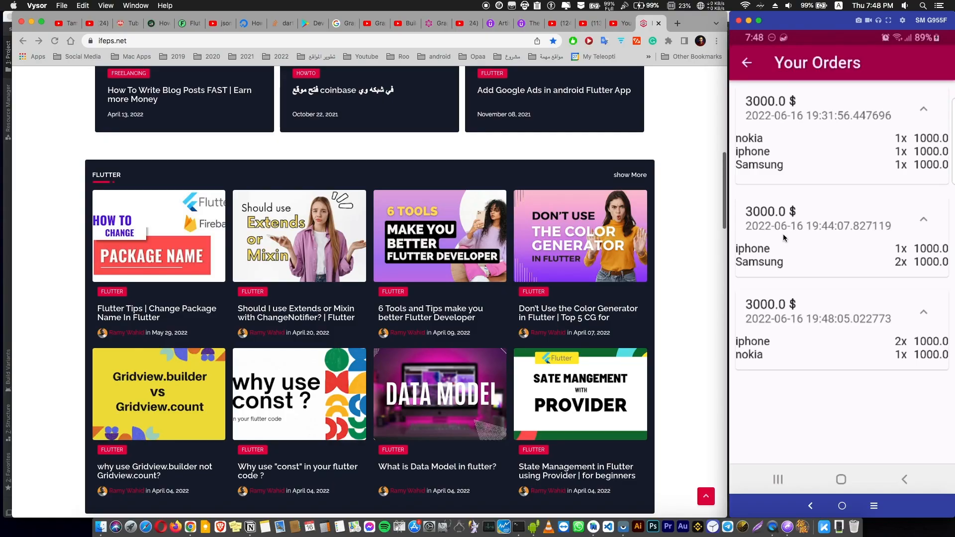